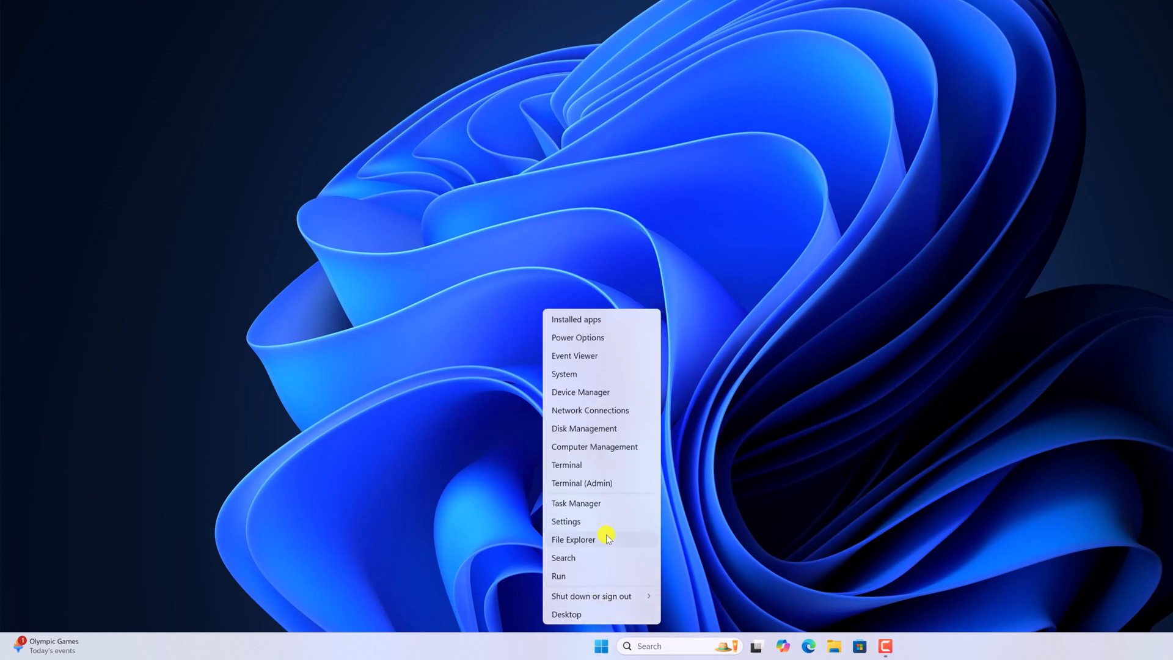
Launch Settings from the Start button's quick-link menu onto its Home page
{"action": "left_click", "coordinate": [566, 522]}
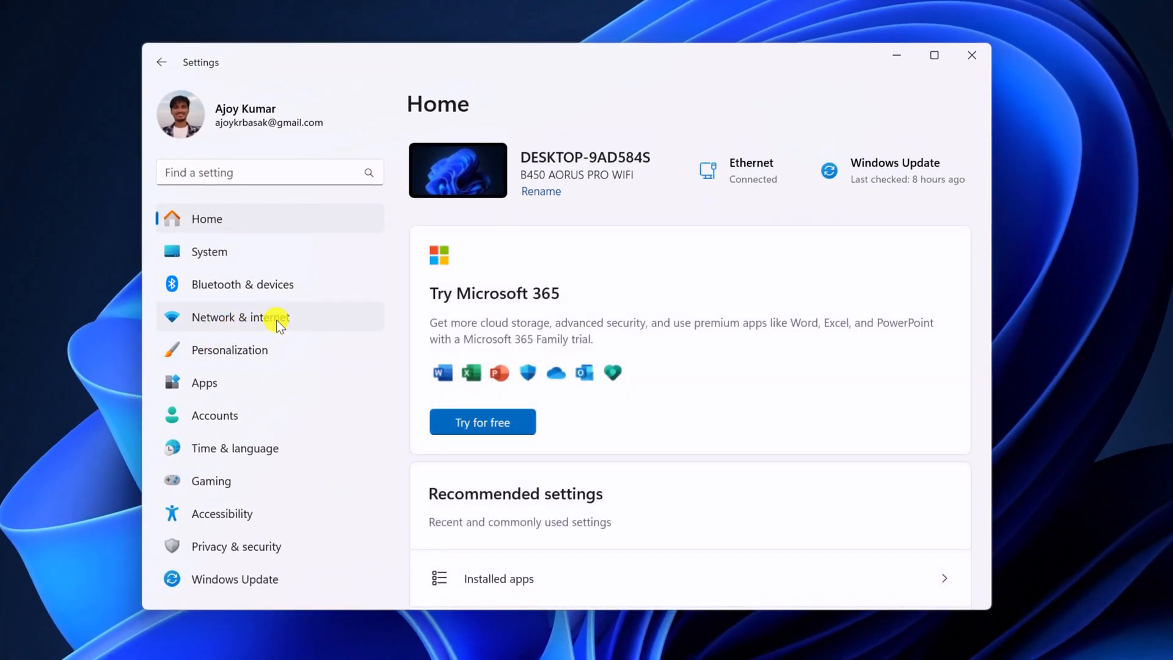
Navigate to Network & internet and into the Ethernet connection's settings page
{"action": "left_click", "coordinate": [240, 316]}
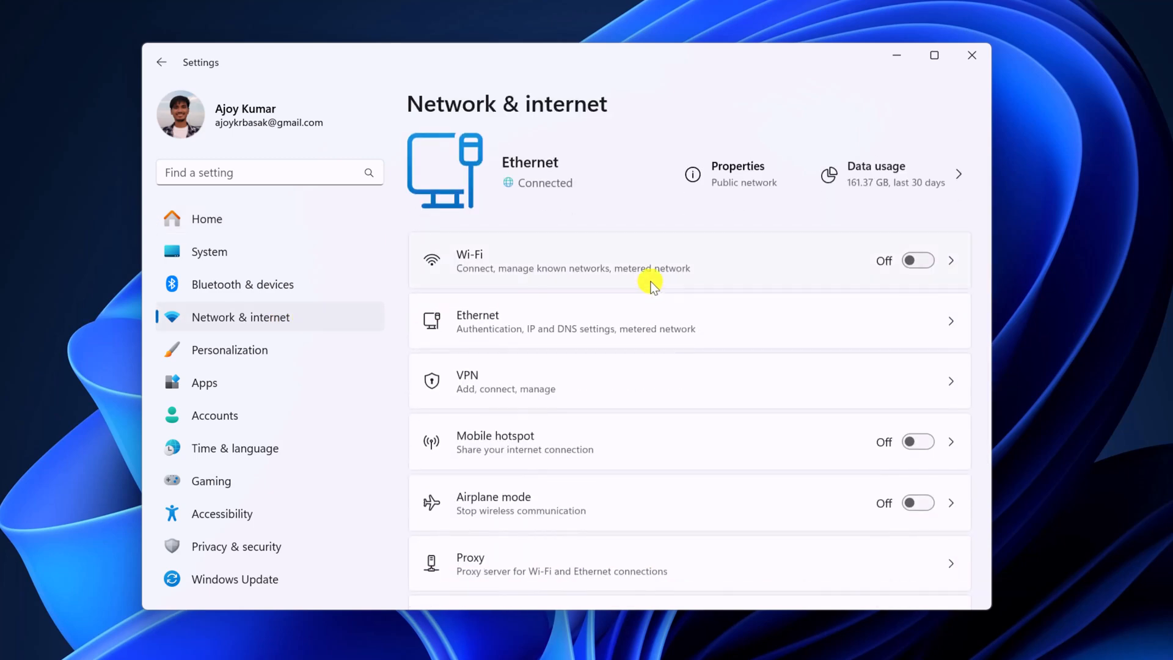
{"action": "mouse_move", "coordinate": [652, 321]}
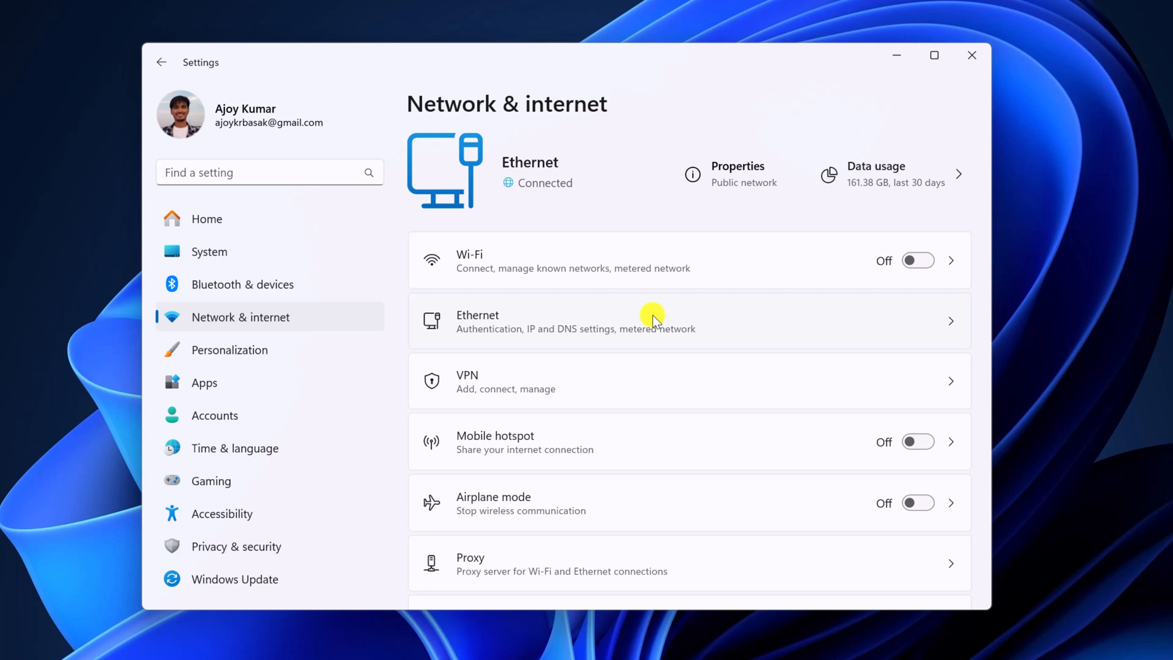
{"action": "left_click", "coordinate": [652, 320]}
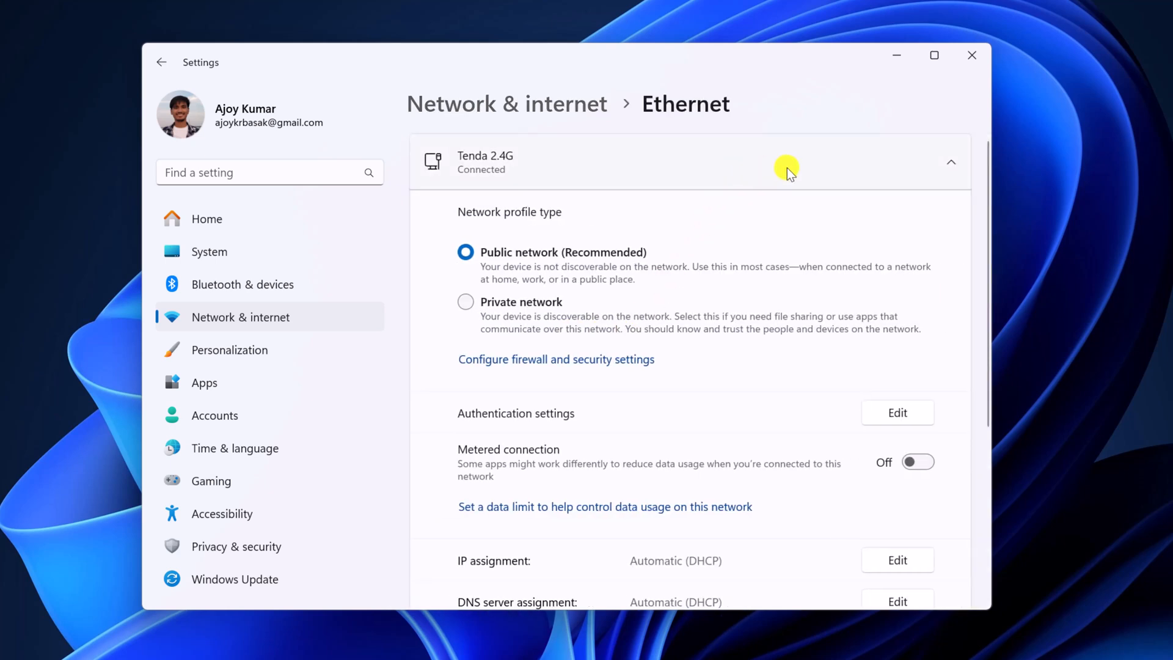
Turn on Metered connection for Ethernet and bring up the Set data limit form
{"action": "scroll", "scroll_direction": "down", "scroll_amount": 3}
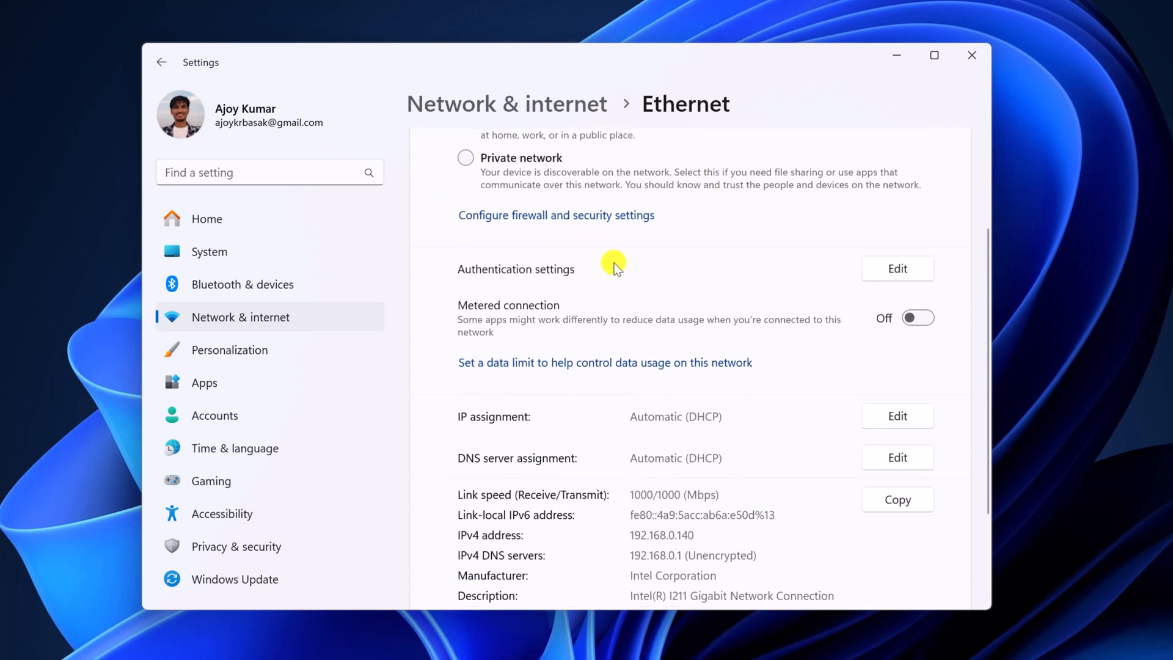
{"action": "mouse_move", "coordinate": [694, 327]}
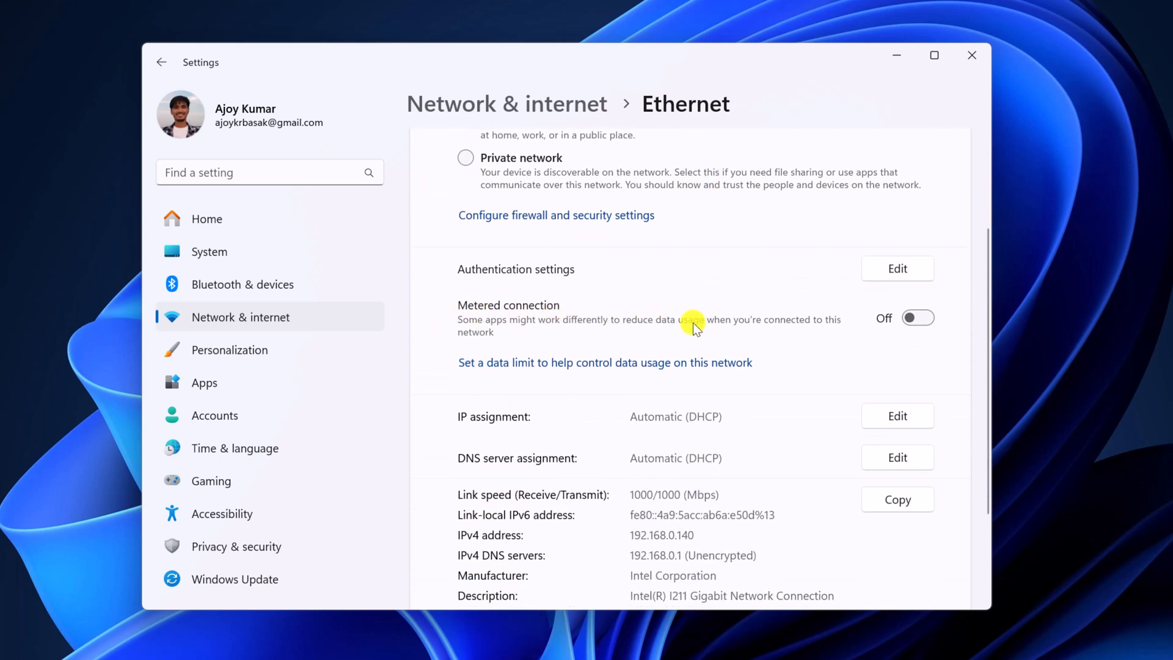
{"action": "left_click", "coordinate": [918, 318]}
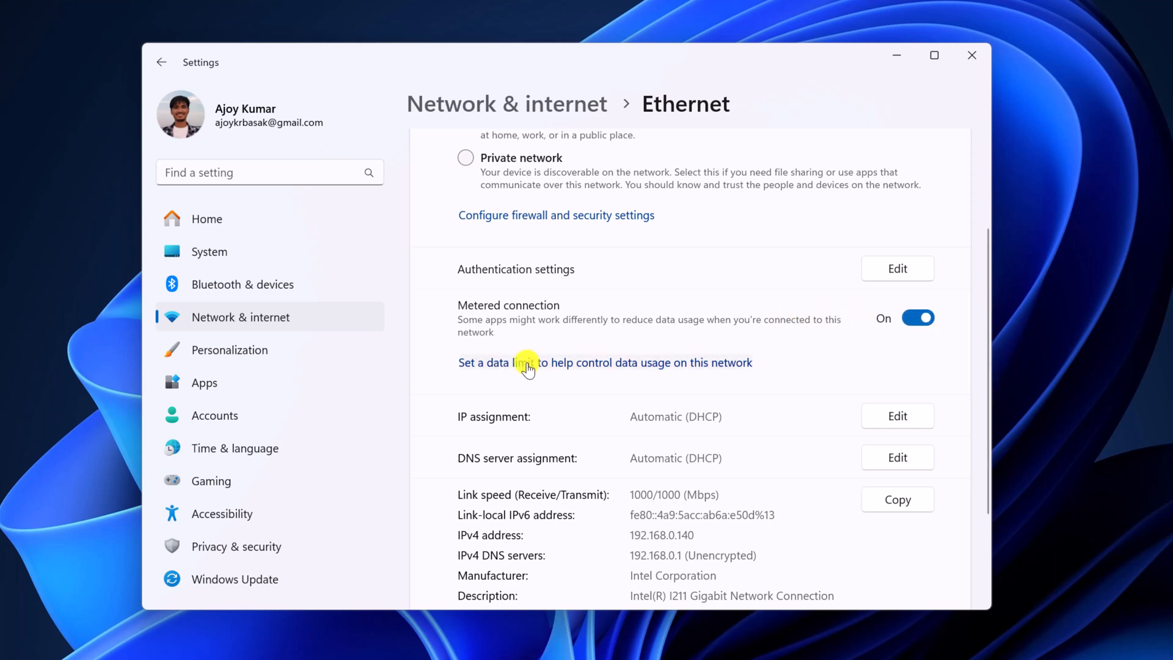
{"action": "left_click", "coordinate": [502, 362]}
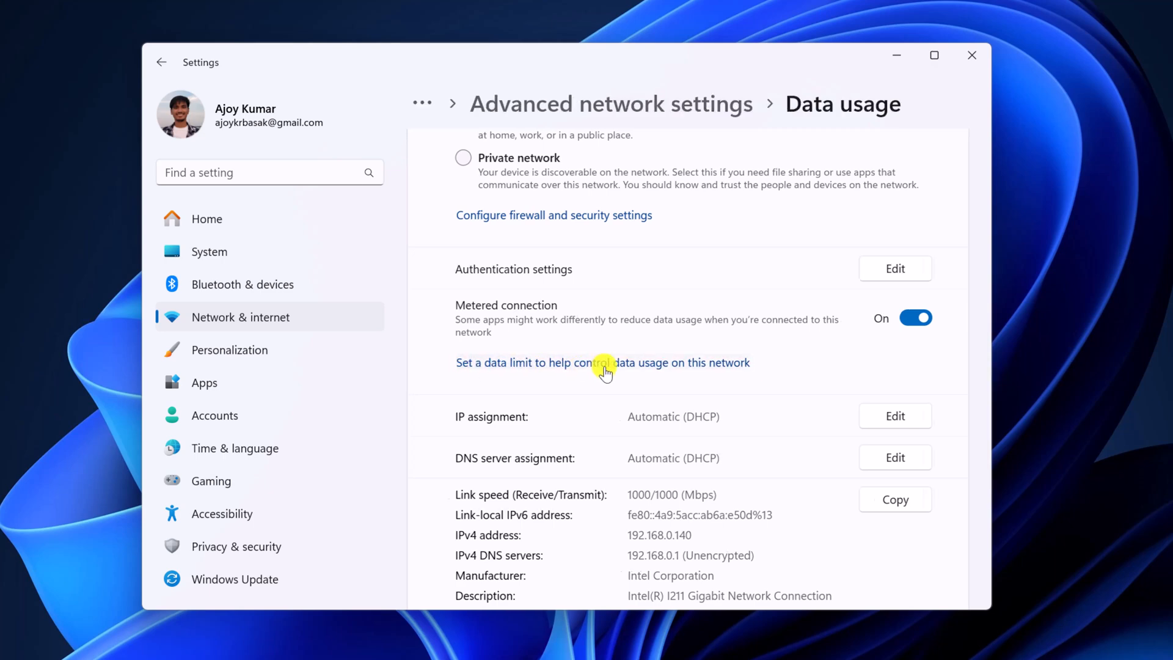
{"action": "left_click", "coordinate": [601, 362]}
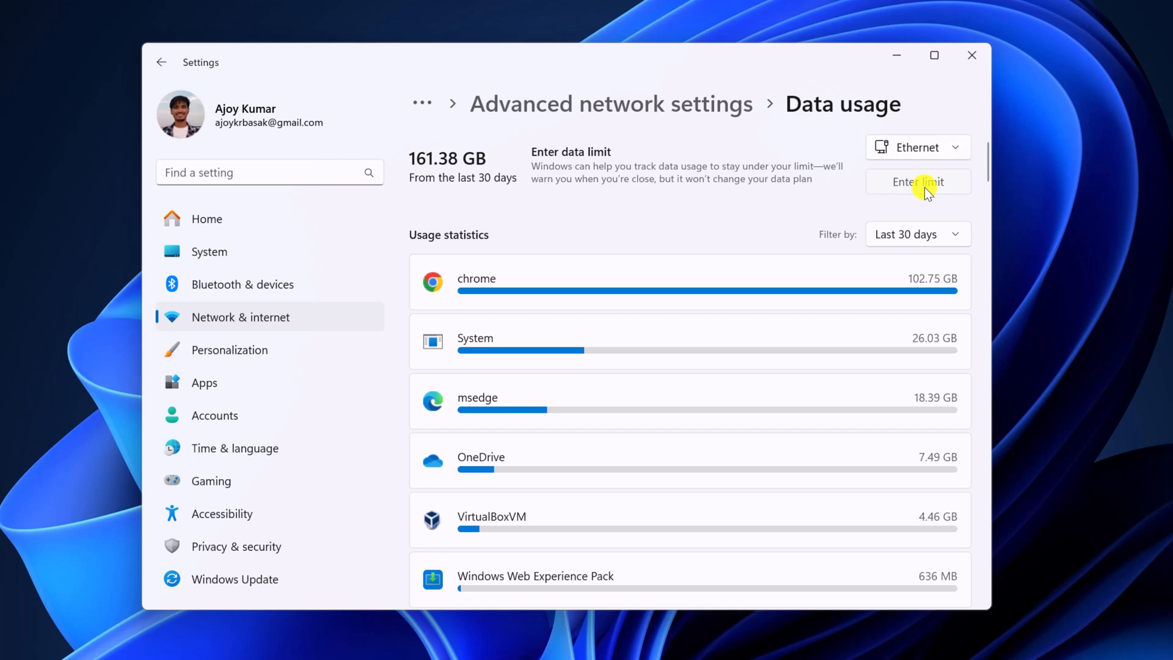
{"action": "left_click", "coordinate": [917, 182]}
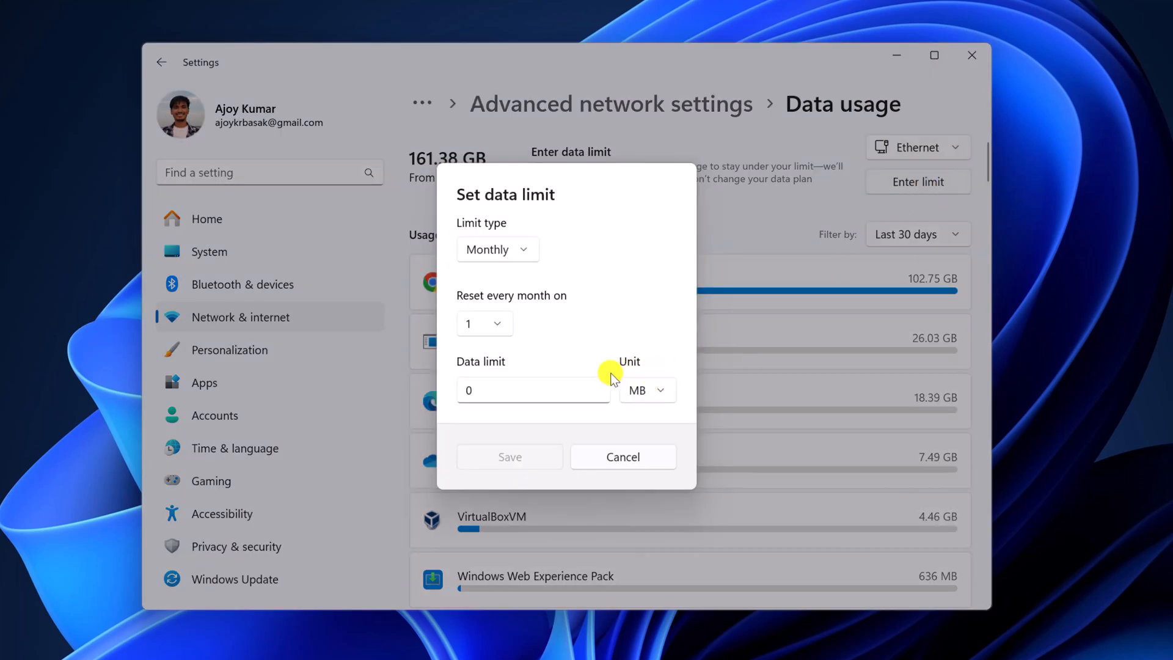
{"action": "mouse_move", "coordinate": [658, 394]}
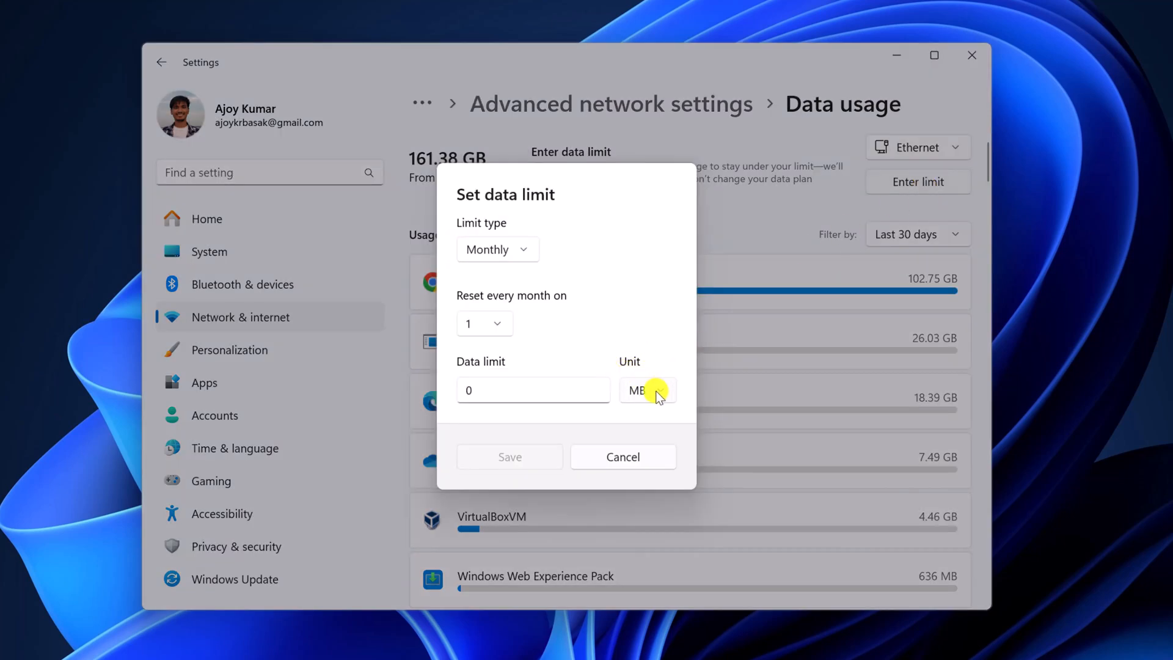
Enter a monthly Ethernet data limit of 30 GB and save it
{"action": "left_click", "coordinate": [646, 390]}
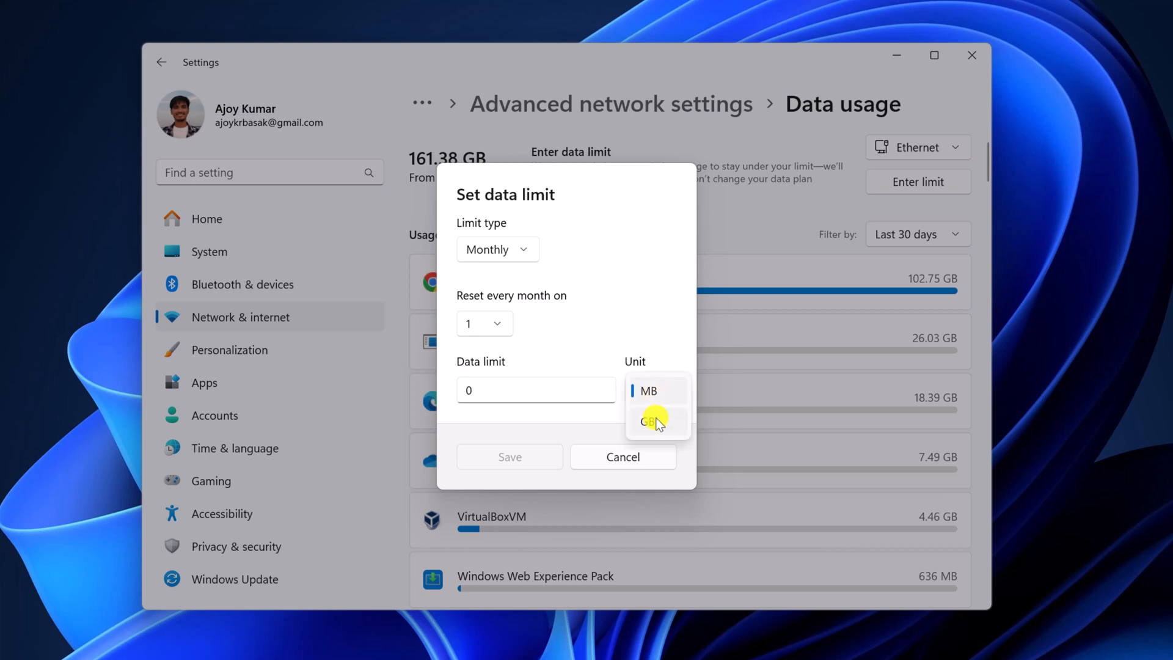
{"action": "mouse_move", "coordinate": [658, 423]}
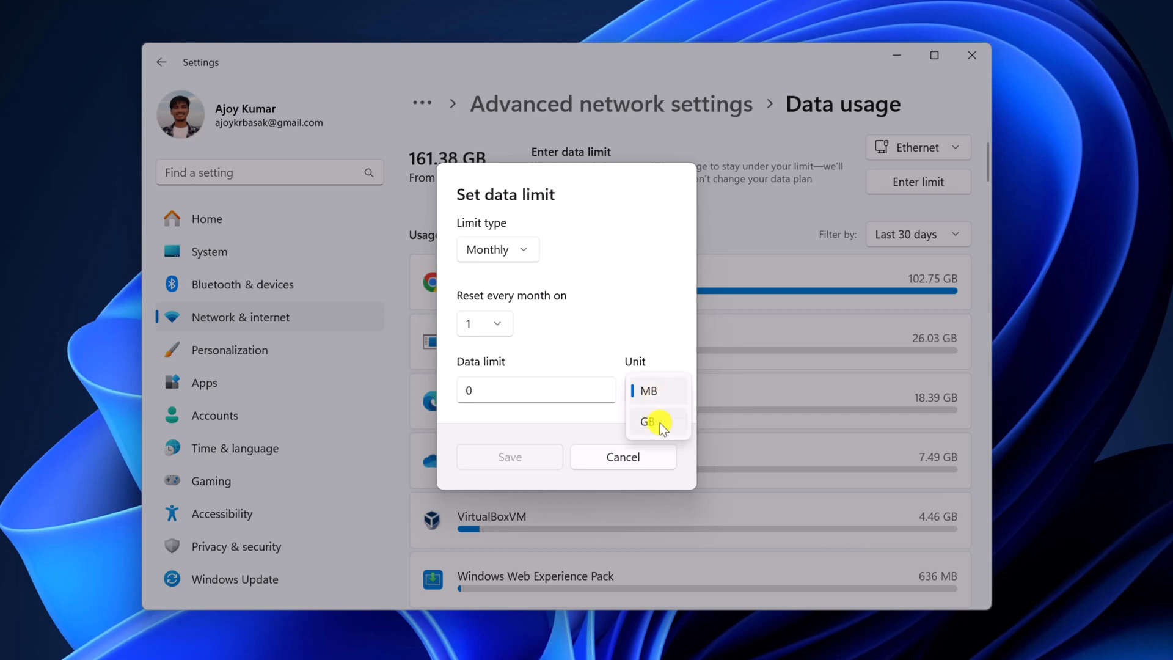
{"action": "left_click", "coordinate": [648, 422]}
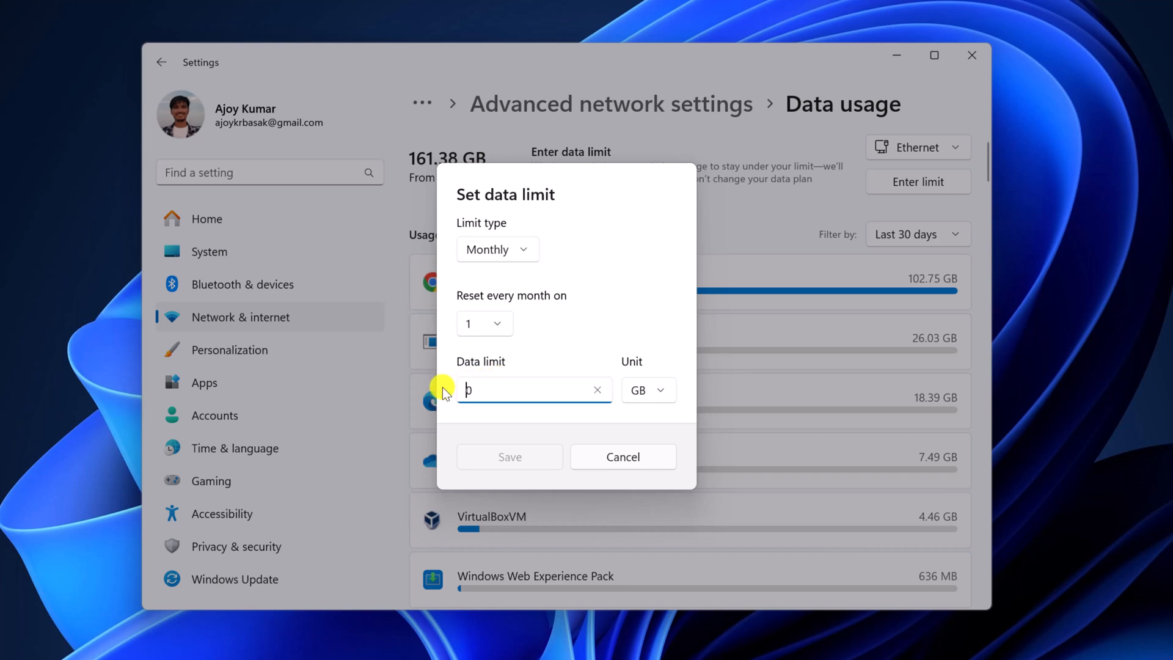
{"action": "type", "text": "30"}
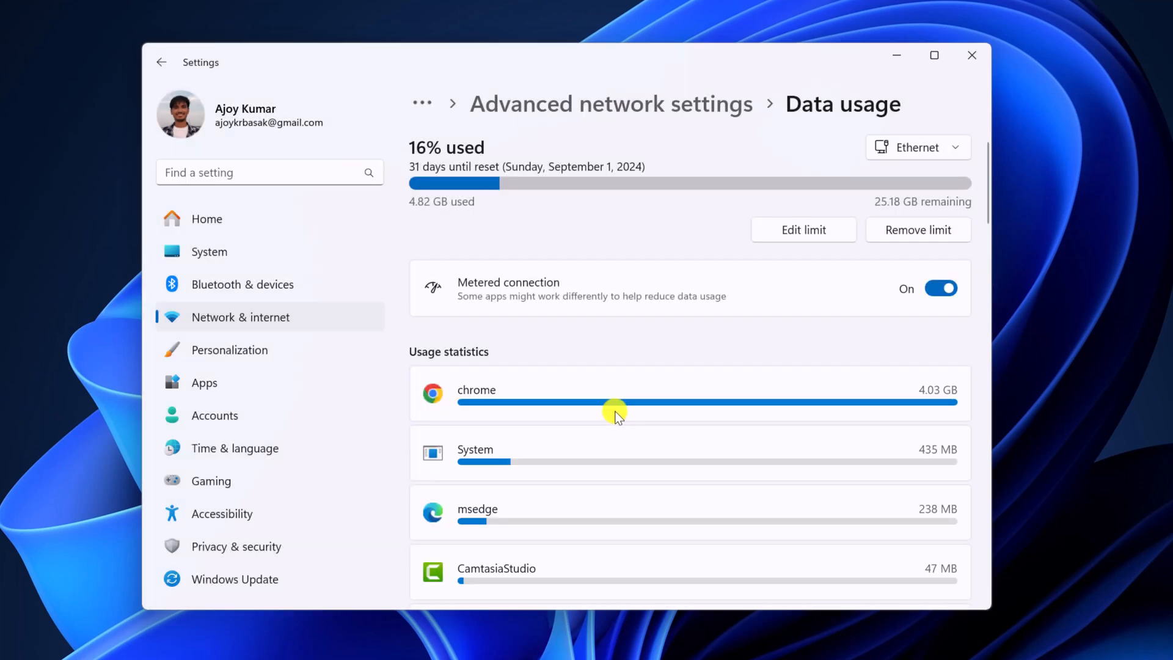
{"action": "mouse_move", "coordinate": [645, 413]}
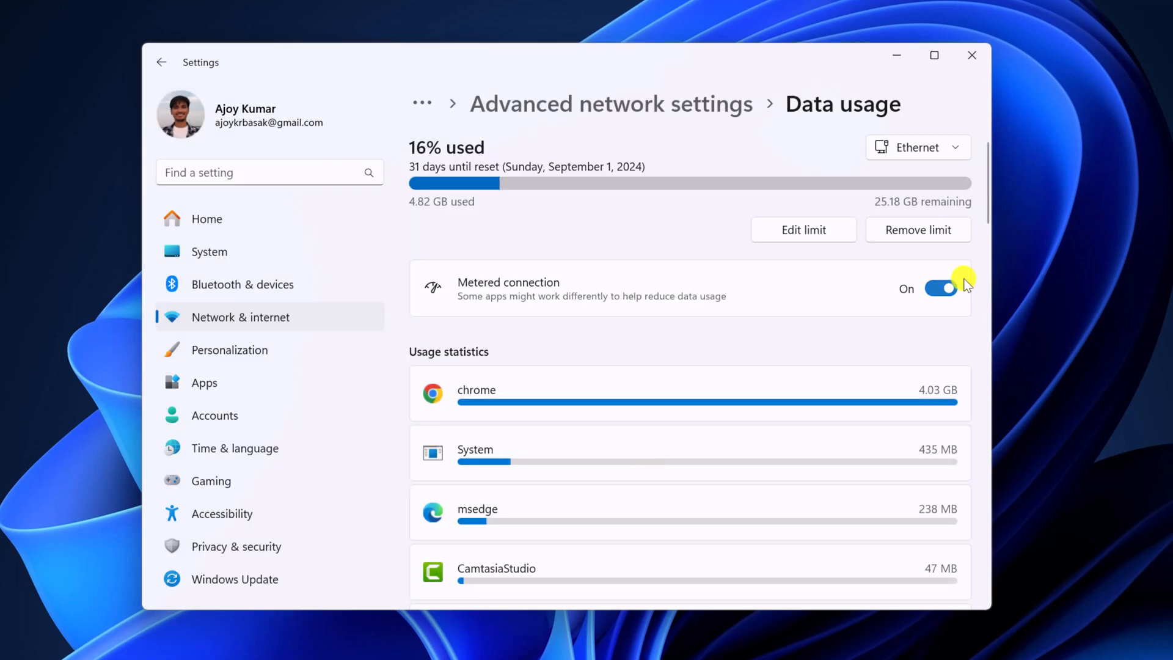
Remove the Ethernet data limit and confirm the removal
{"action": "left_click", "coordinate": [918, 229]}
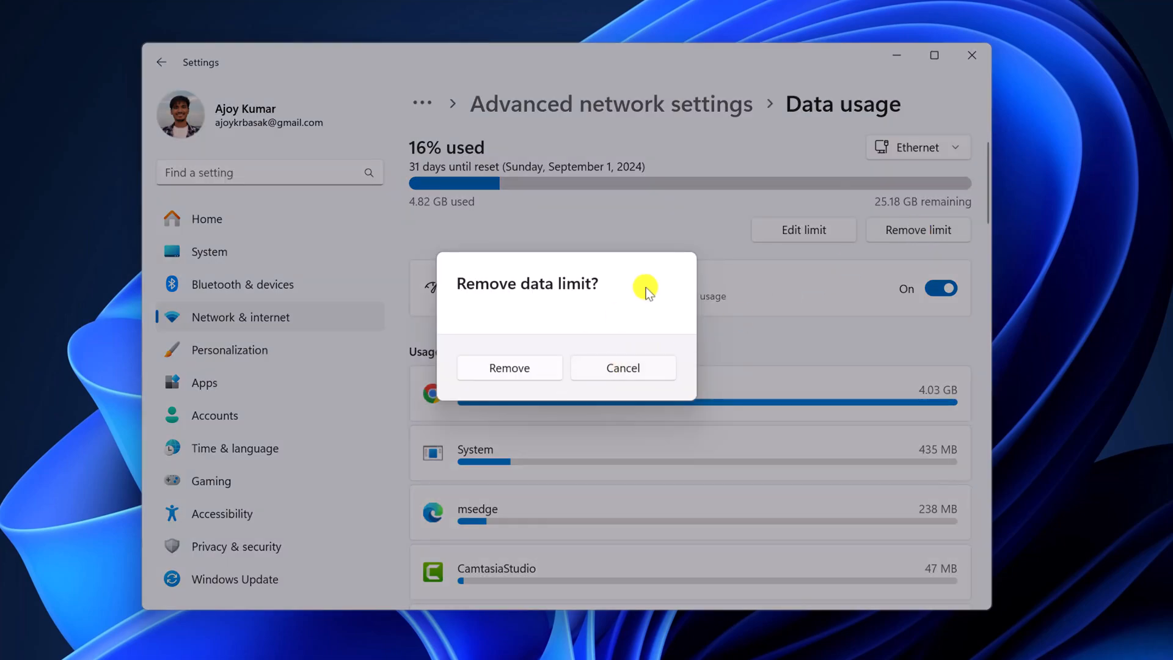
{"action": "left_click", "coordinate": [509, 367]}
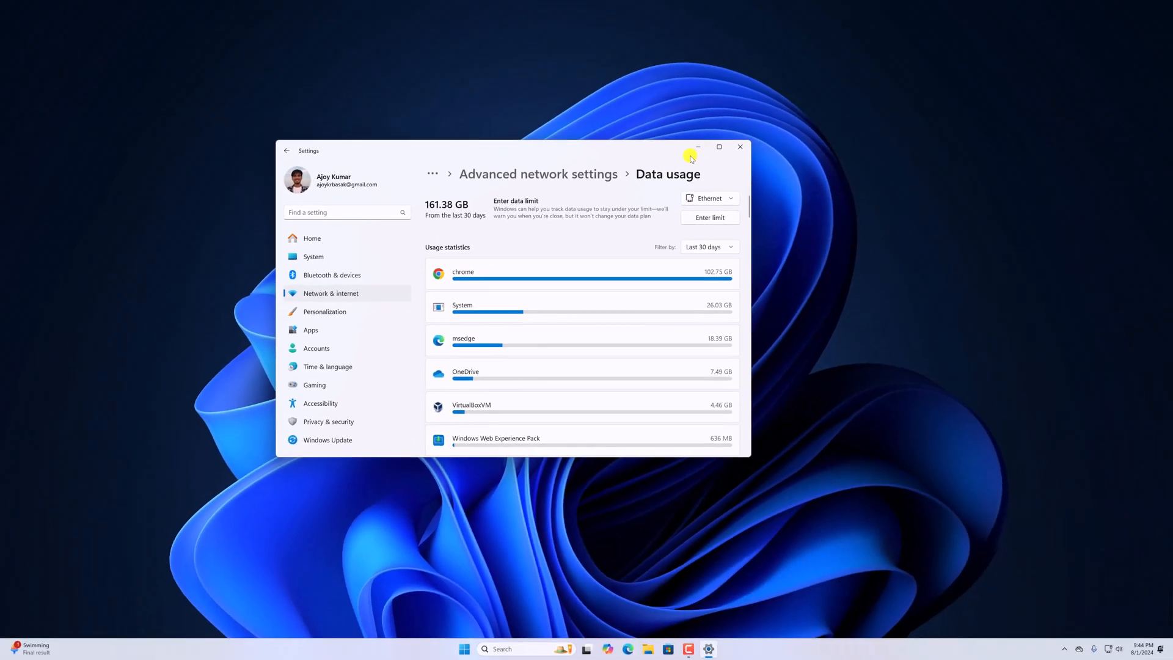